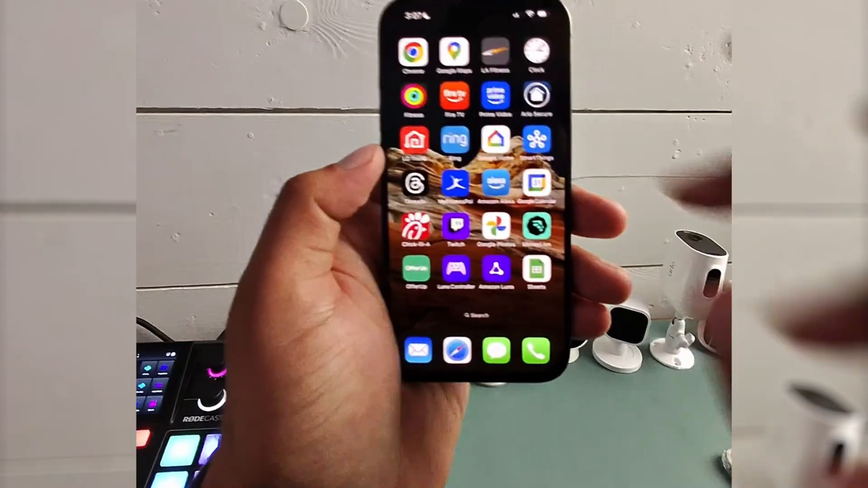
# Step: Launch Settings from the Home Screen and scroll past the network and battery entries
pyautogui.hscroll(-3)
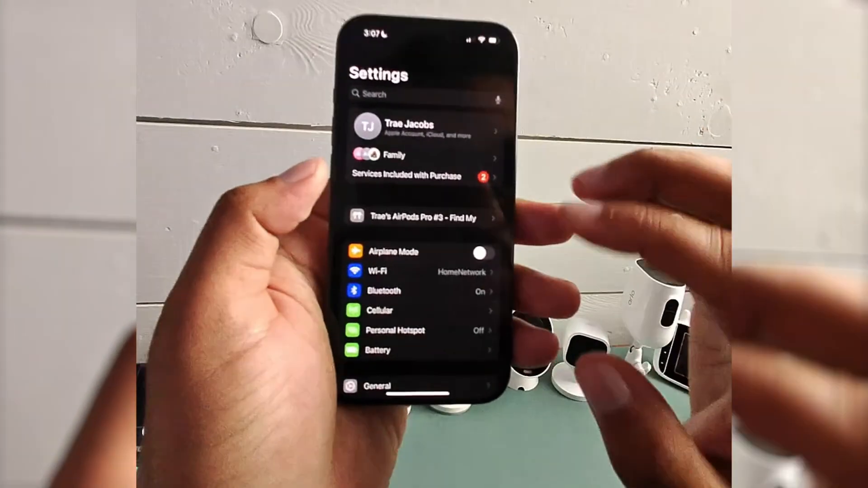
pyautogui.scroll(-3)
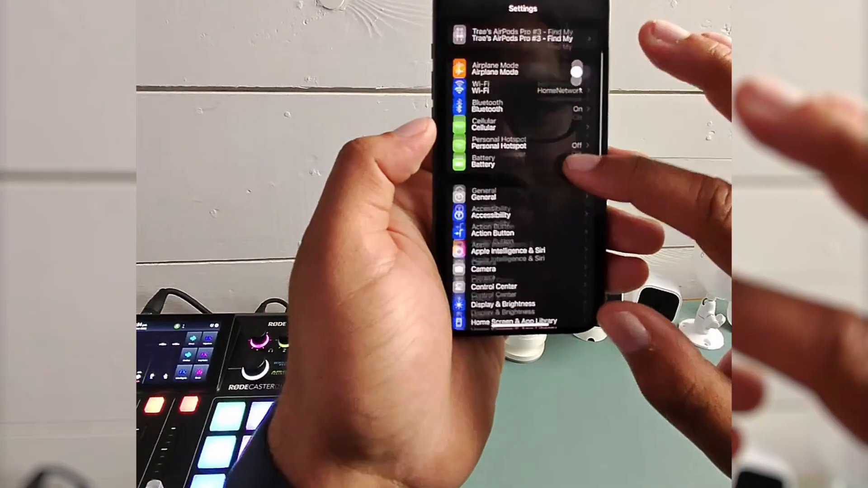
# Step: In Display & Brightness, set Auto-Lock to Never and return to the main list
pyautogui.click(502, 319)
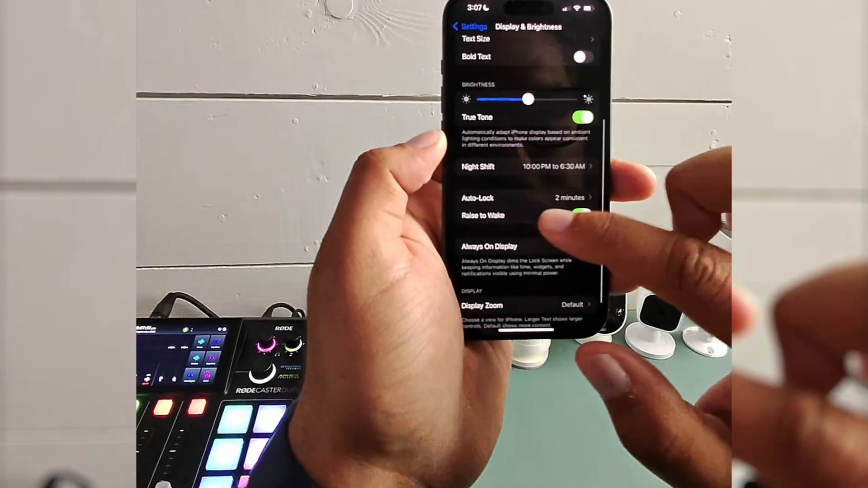
pyautogui.click(525, 198)
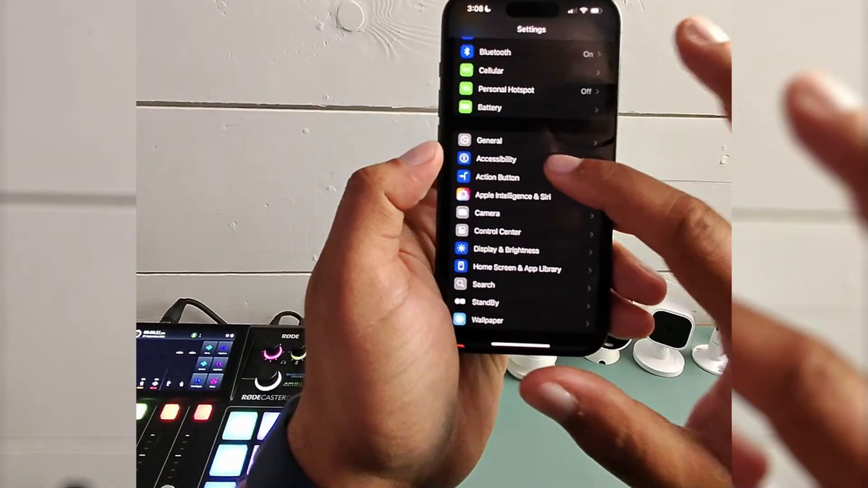
# Step: Under Accessibility, switch Guided Access on, then return to the Home Screen
pyautogui.click(496, 159)
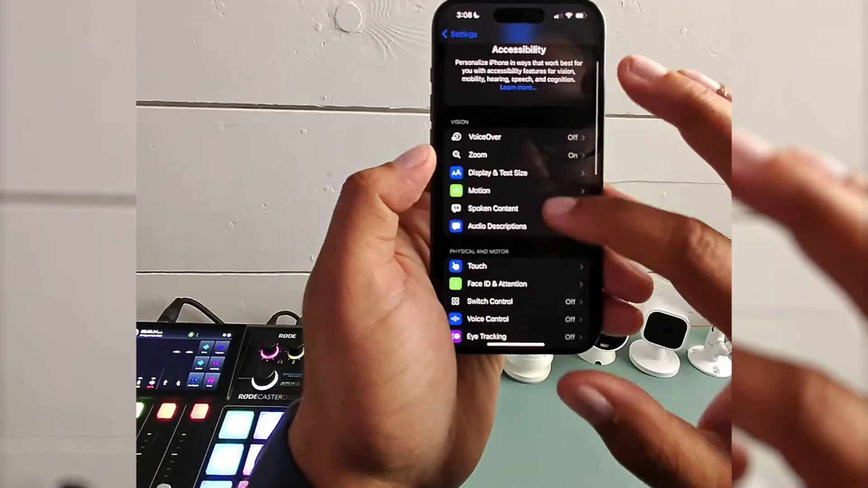
pyautogui.scroll(-3)
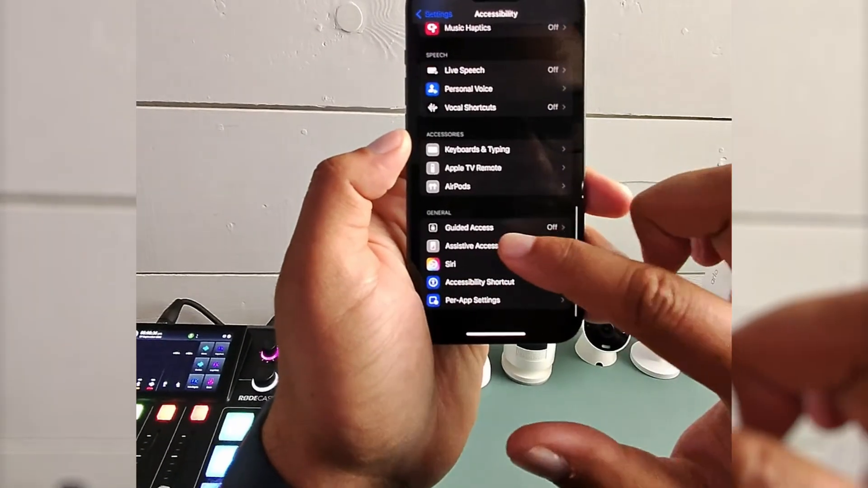
pyautogui.click(468, 227)
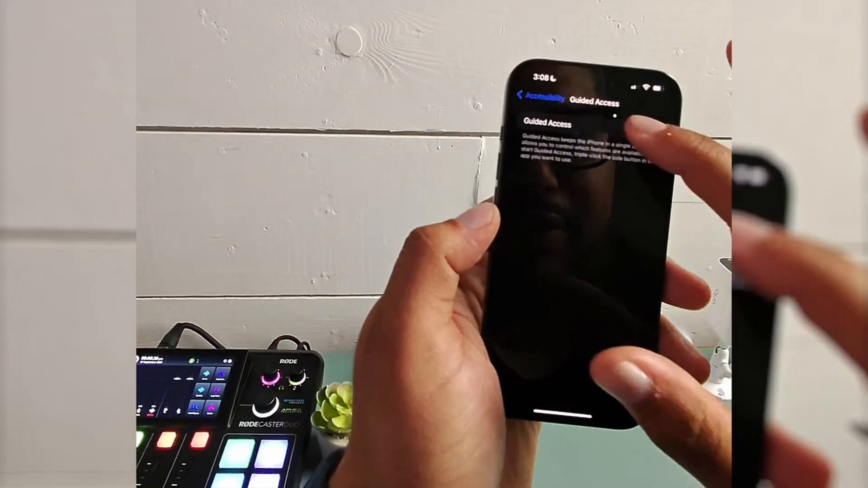
pyautogui.click(612, 115)
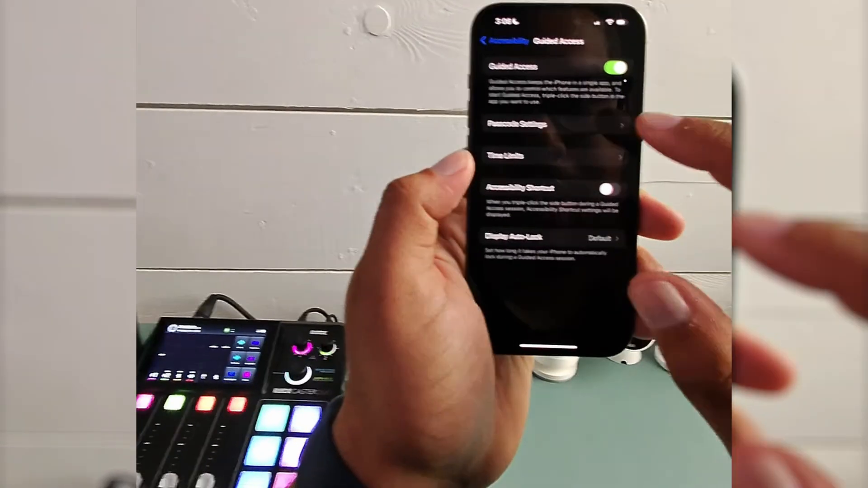
pyautogui.click(517, 123)
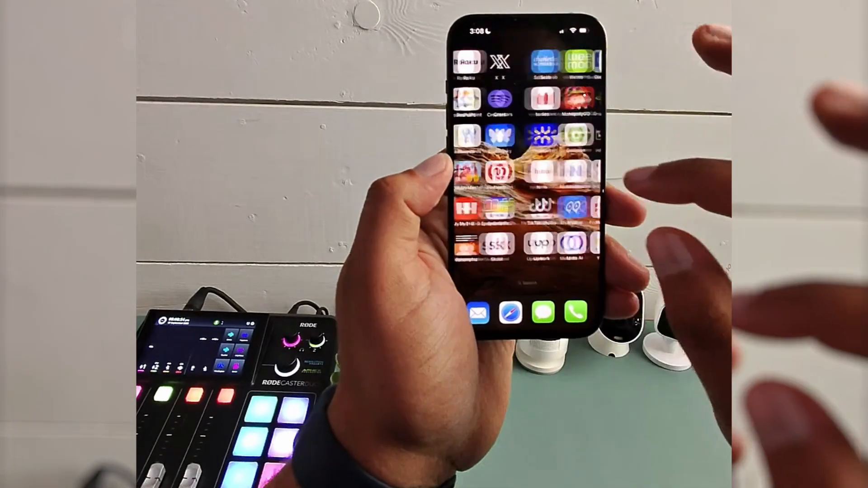
# Step: Swipe to the Home Screen page with Amazon Alexa and launch it
pyautogui.hscroll(-3)
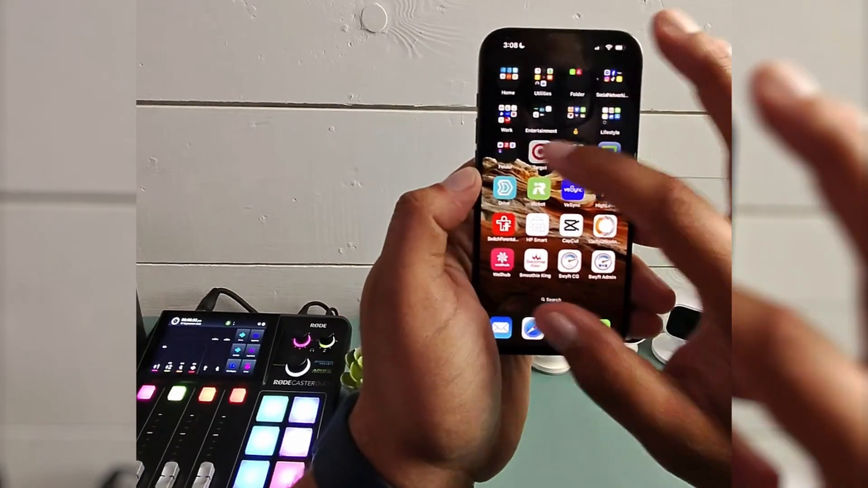
pyautogui.click(540, 153)
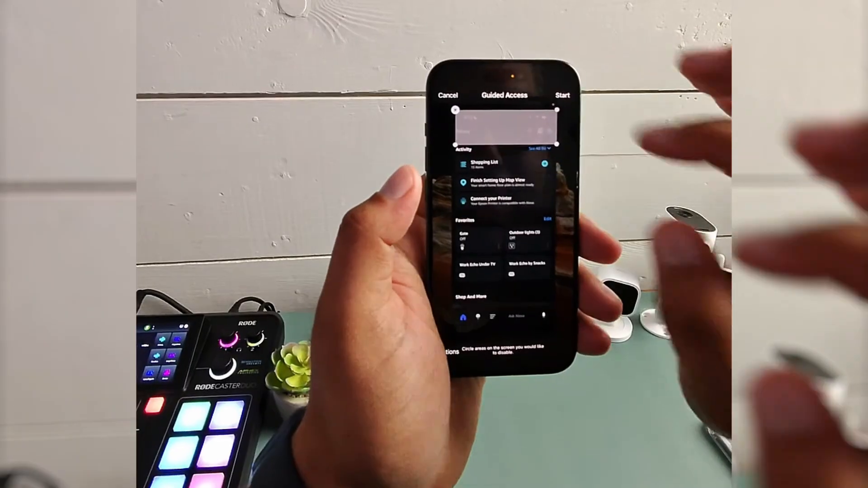
# Step: Start the Guided Access session so the phone stays locked inside Alexa
pyautogui.click(562, 94)
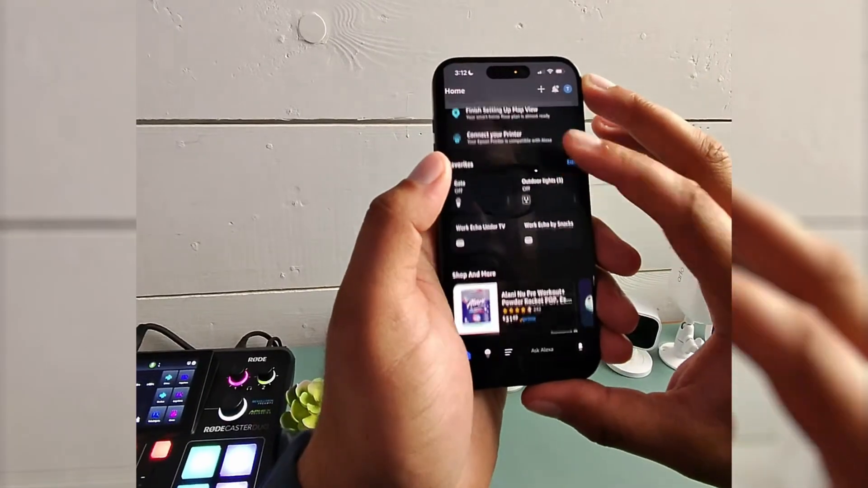
# Step: Scroll Alexa's Home feed and switch to the More page while Guided Access holds
pyautogui.scroll(-3)
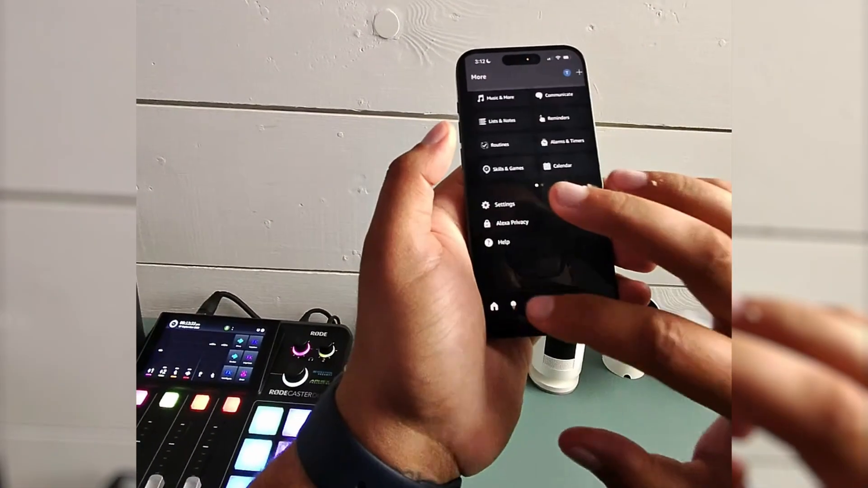
pyautogui.click(494, 306)
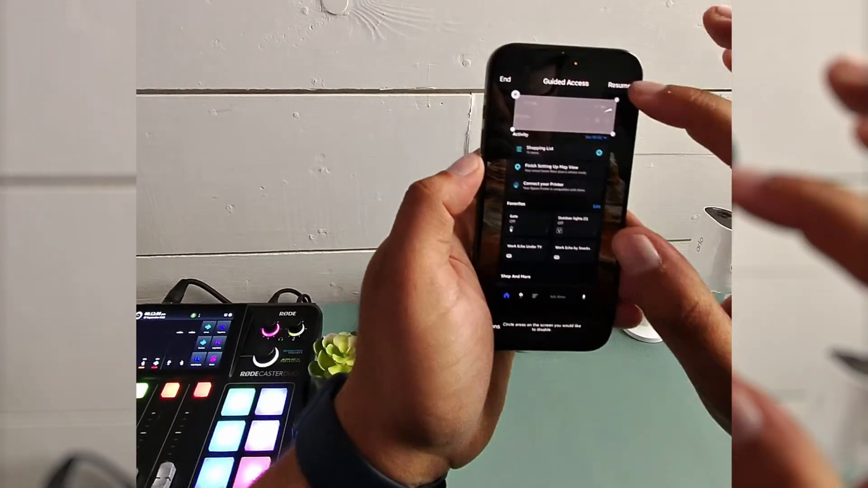
# Step: End the Guided Access session, leaving Alexa's Home feed unrestricted
pyautogui.click(504, 82)
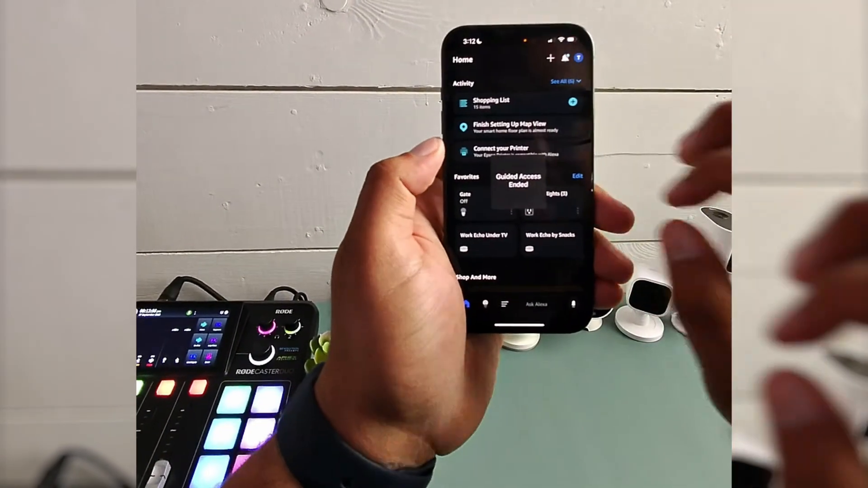